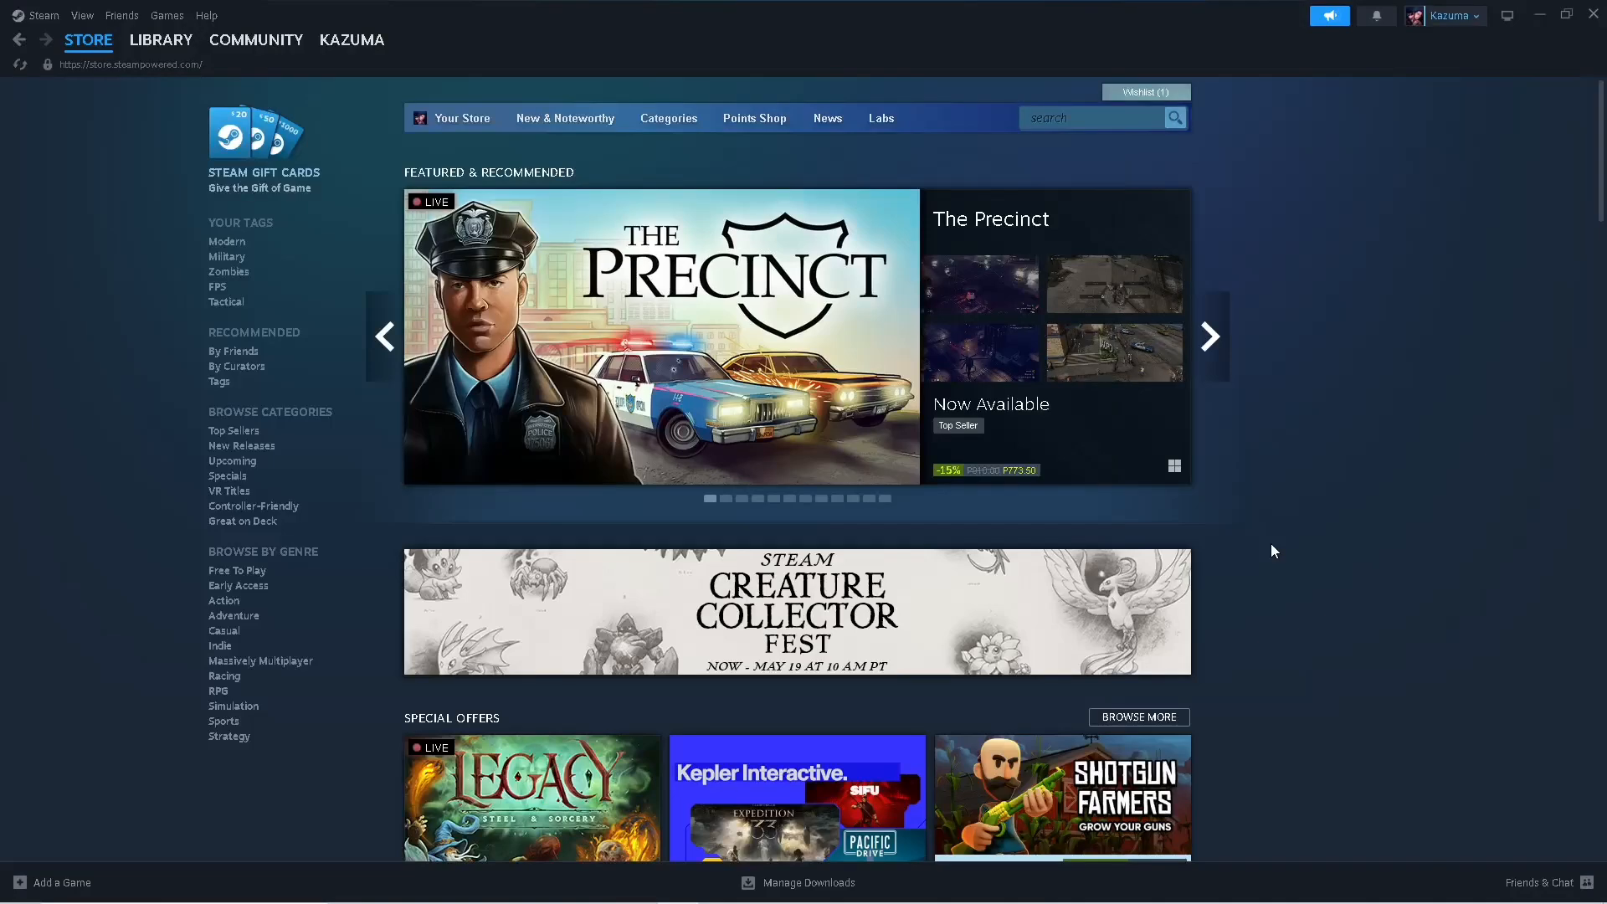
# Step: Bring the Steam client window into focus ready to adjust its settings
pyautogui.click(1207, 336)
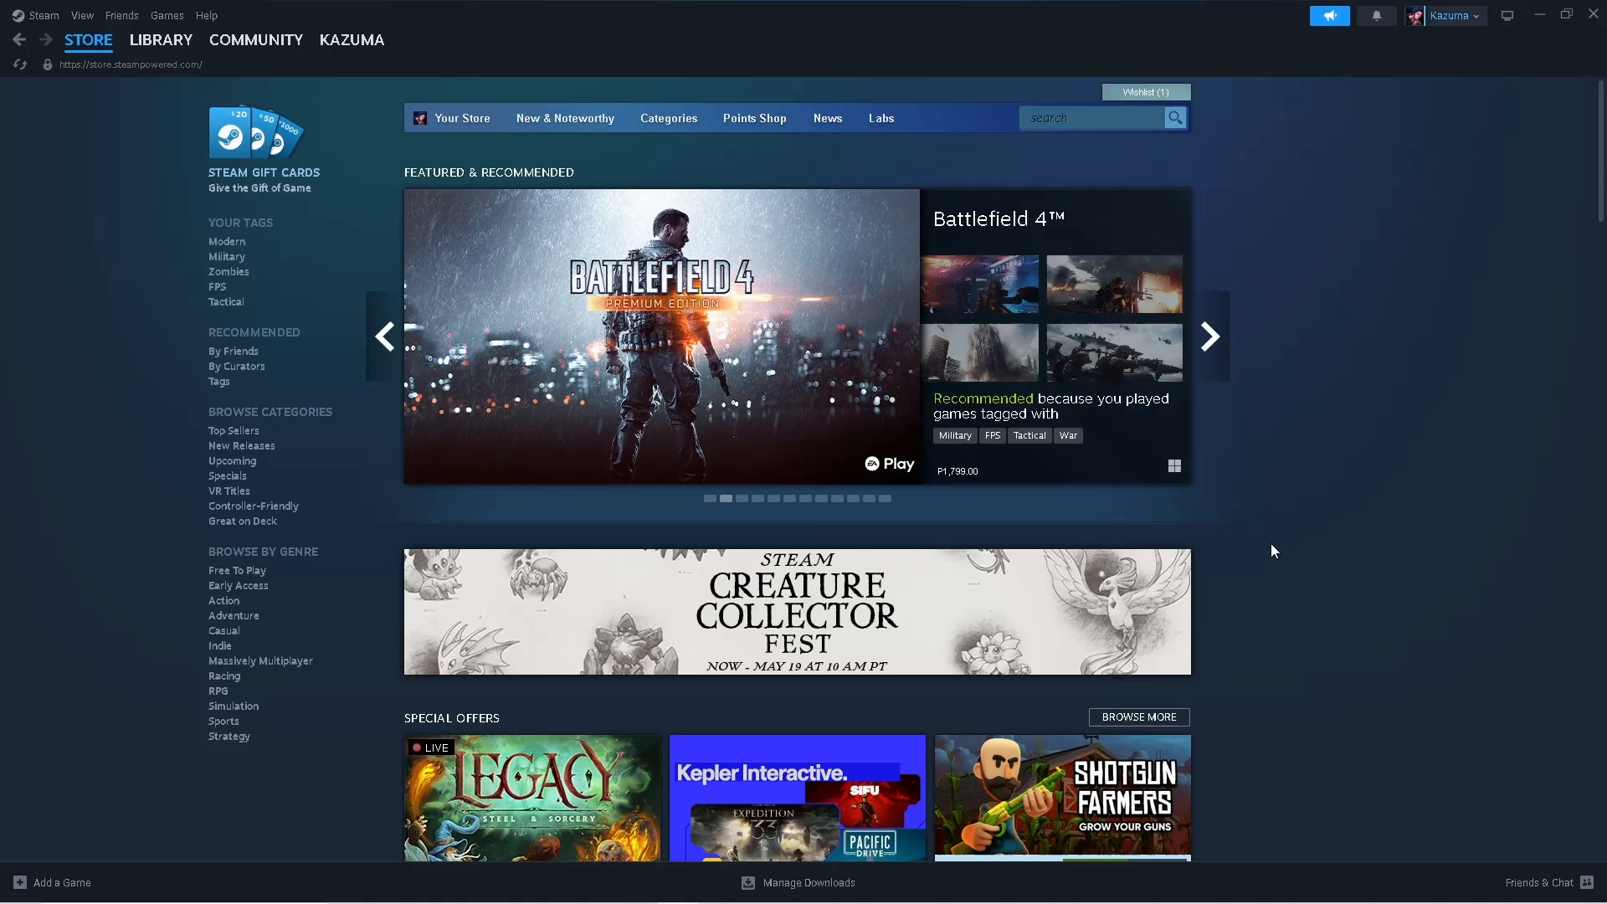
pyautogui.moveTo(678, 335)
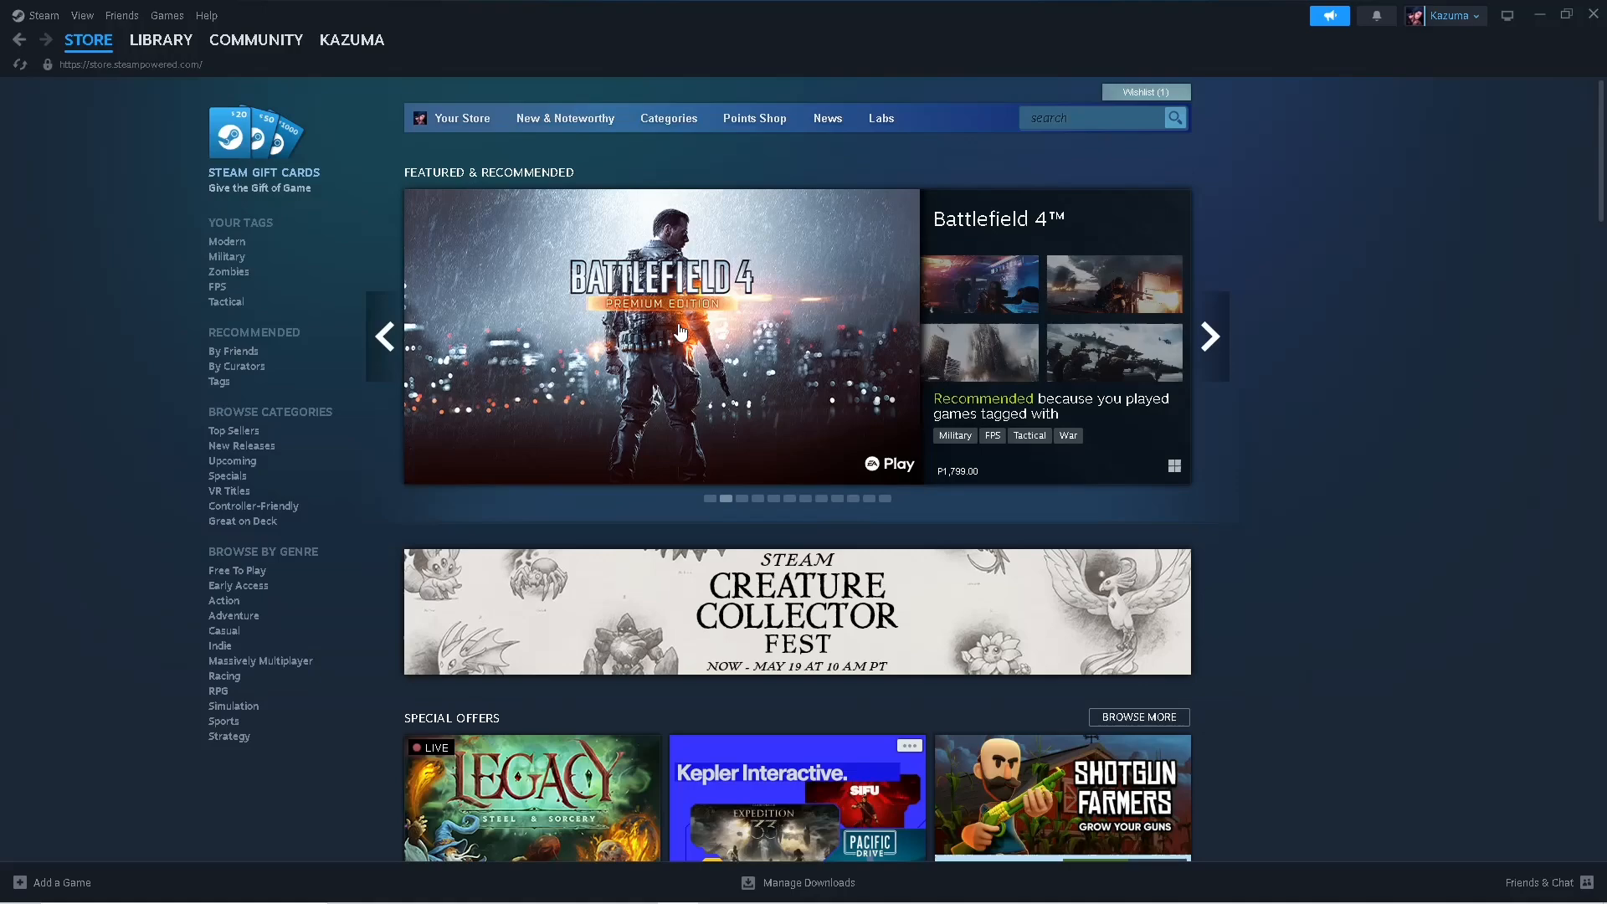
pyautogui.moveTo(979, 341)
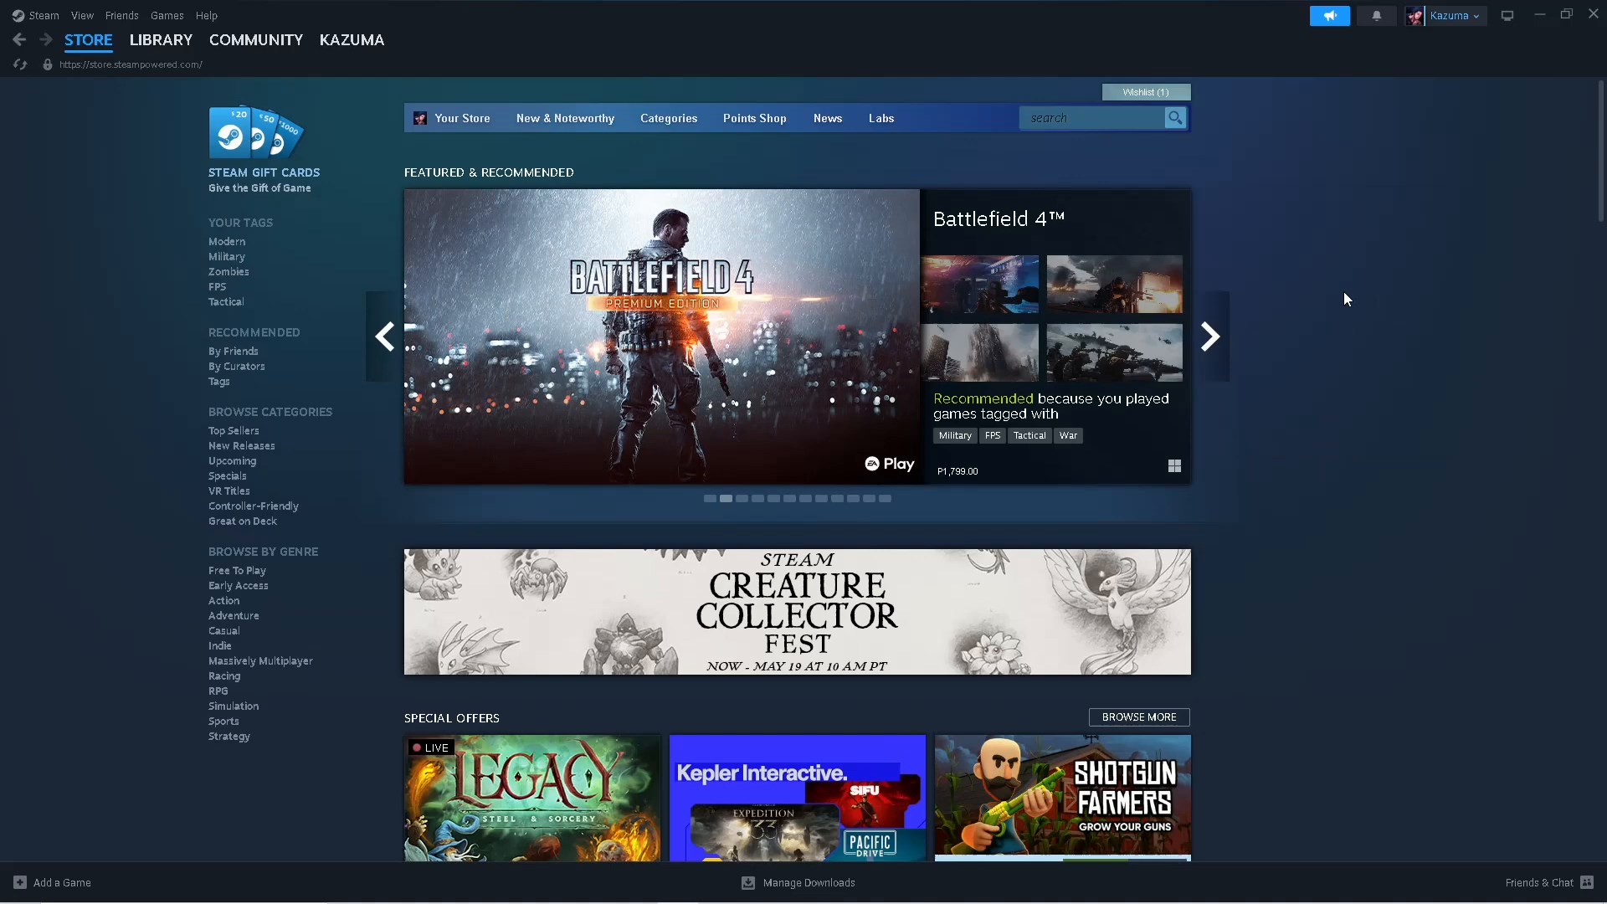
pyautogui.click(1209, 337)
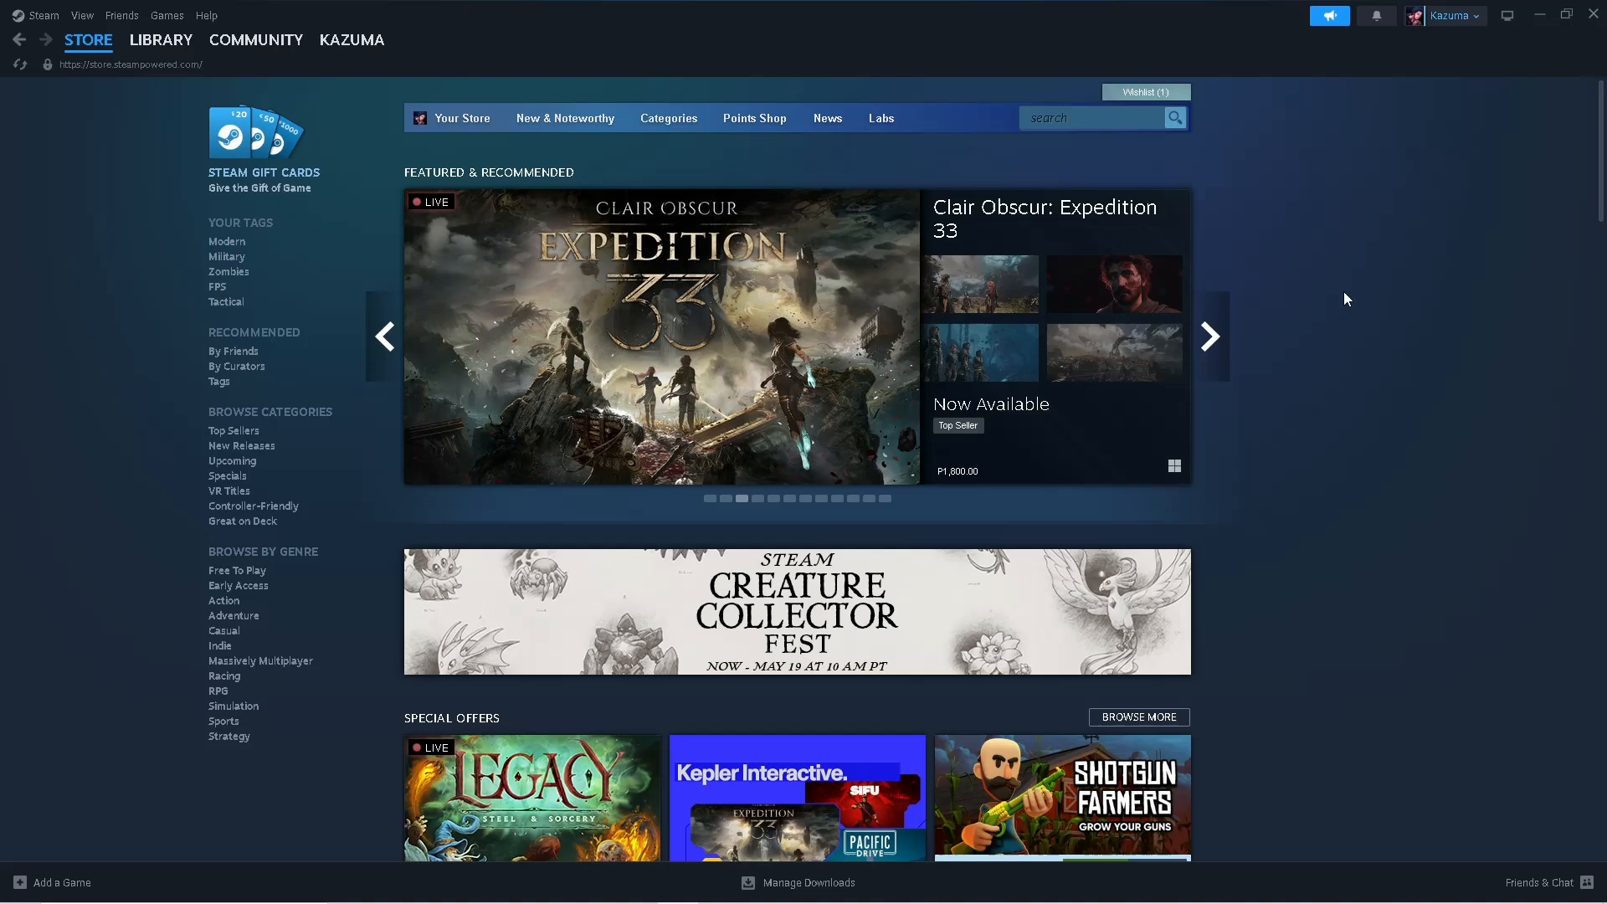
pyautogui.click(1209, 337)
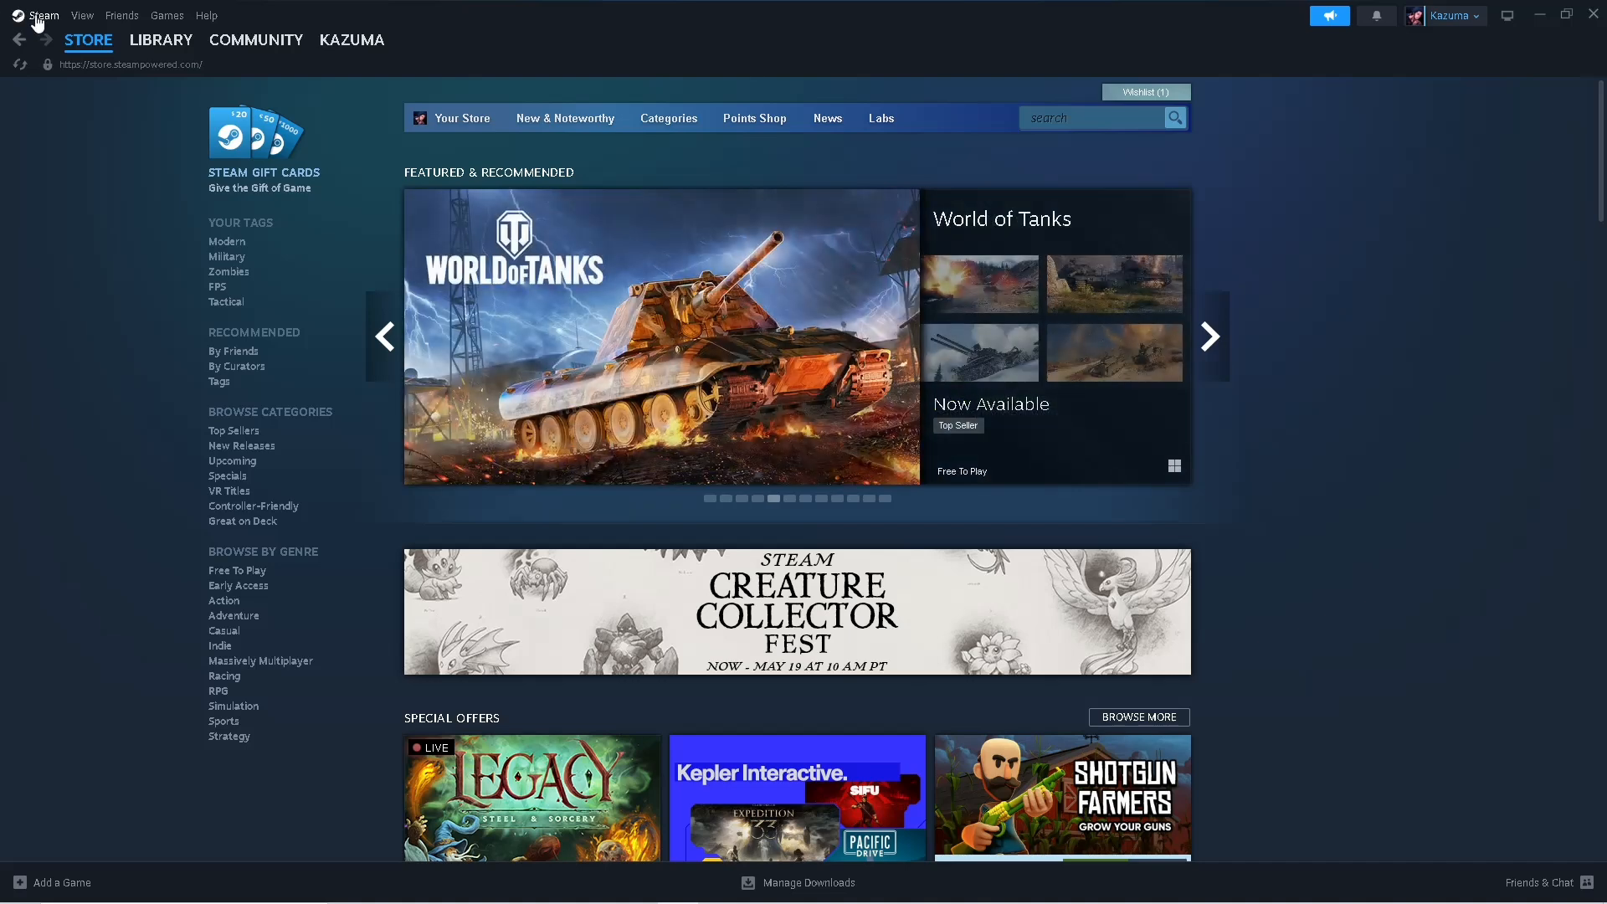
# Step: Clear the download cache from Steam Settings > Downloads
pyautogui.click(43, 15)
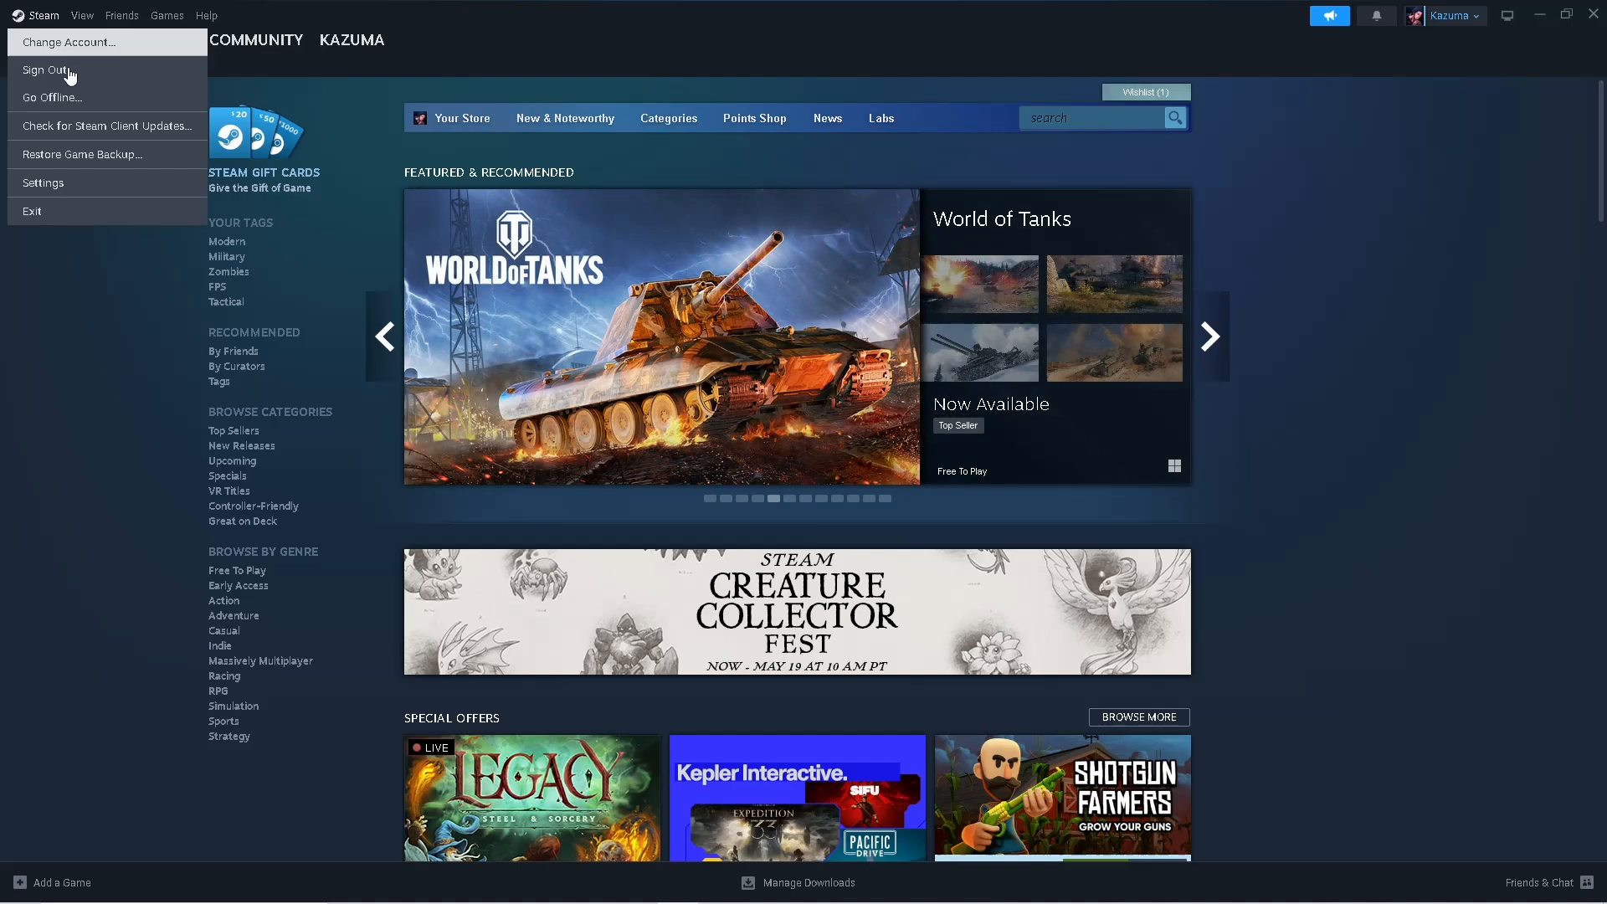
pyautogui.click(43, 182)
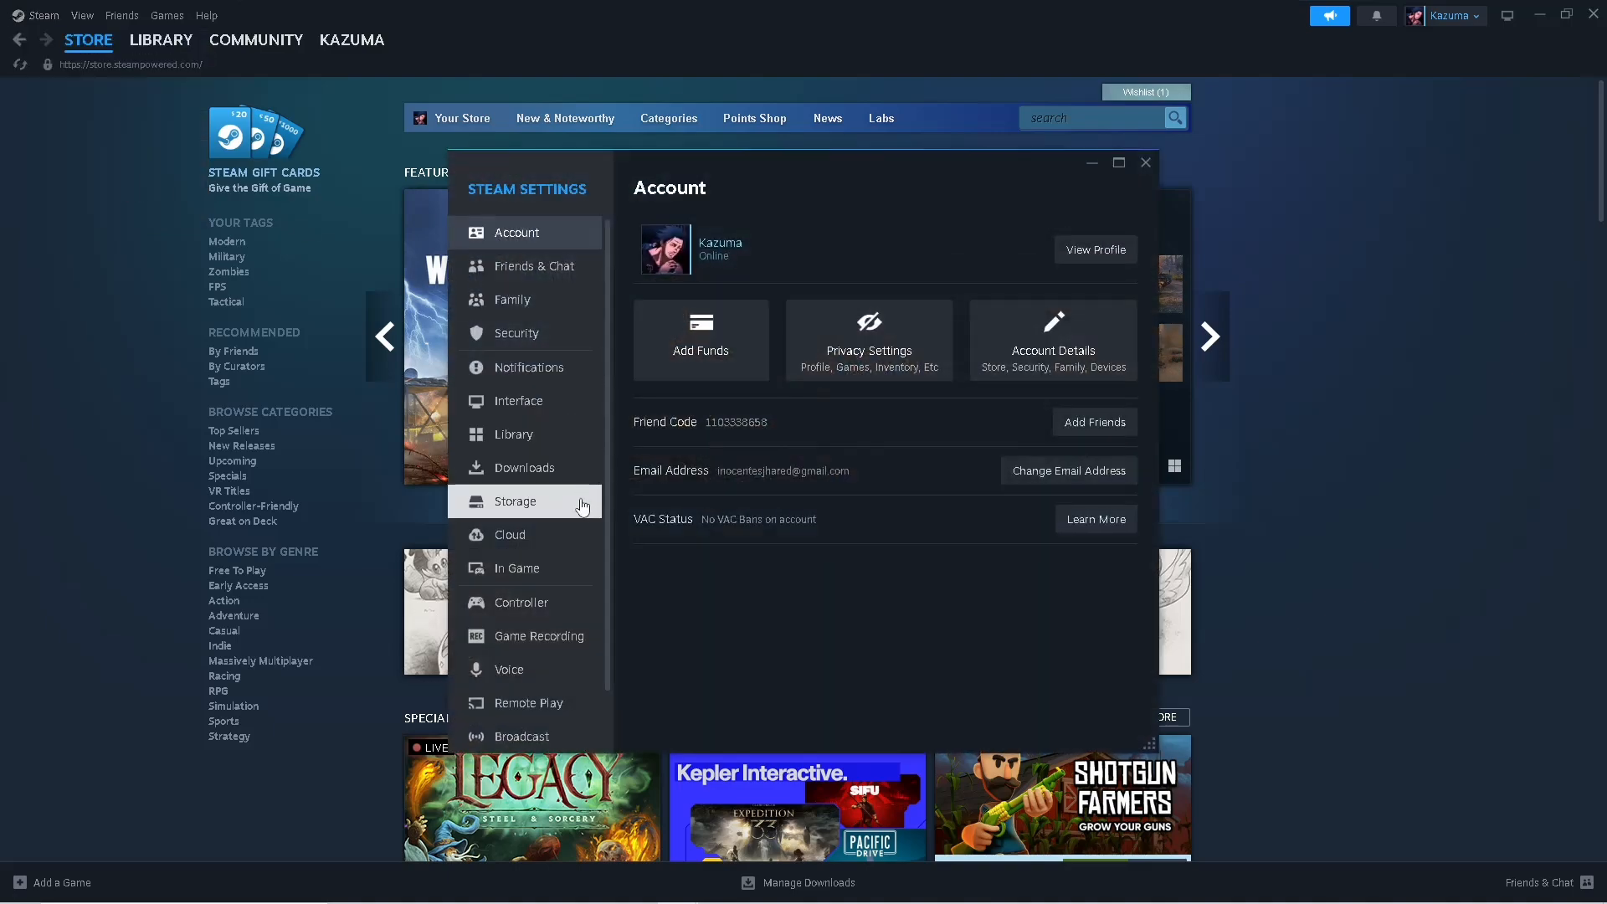
pyautogui.click(524, 467)
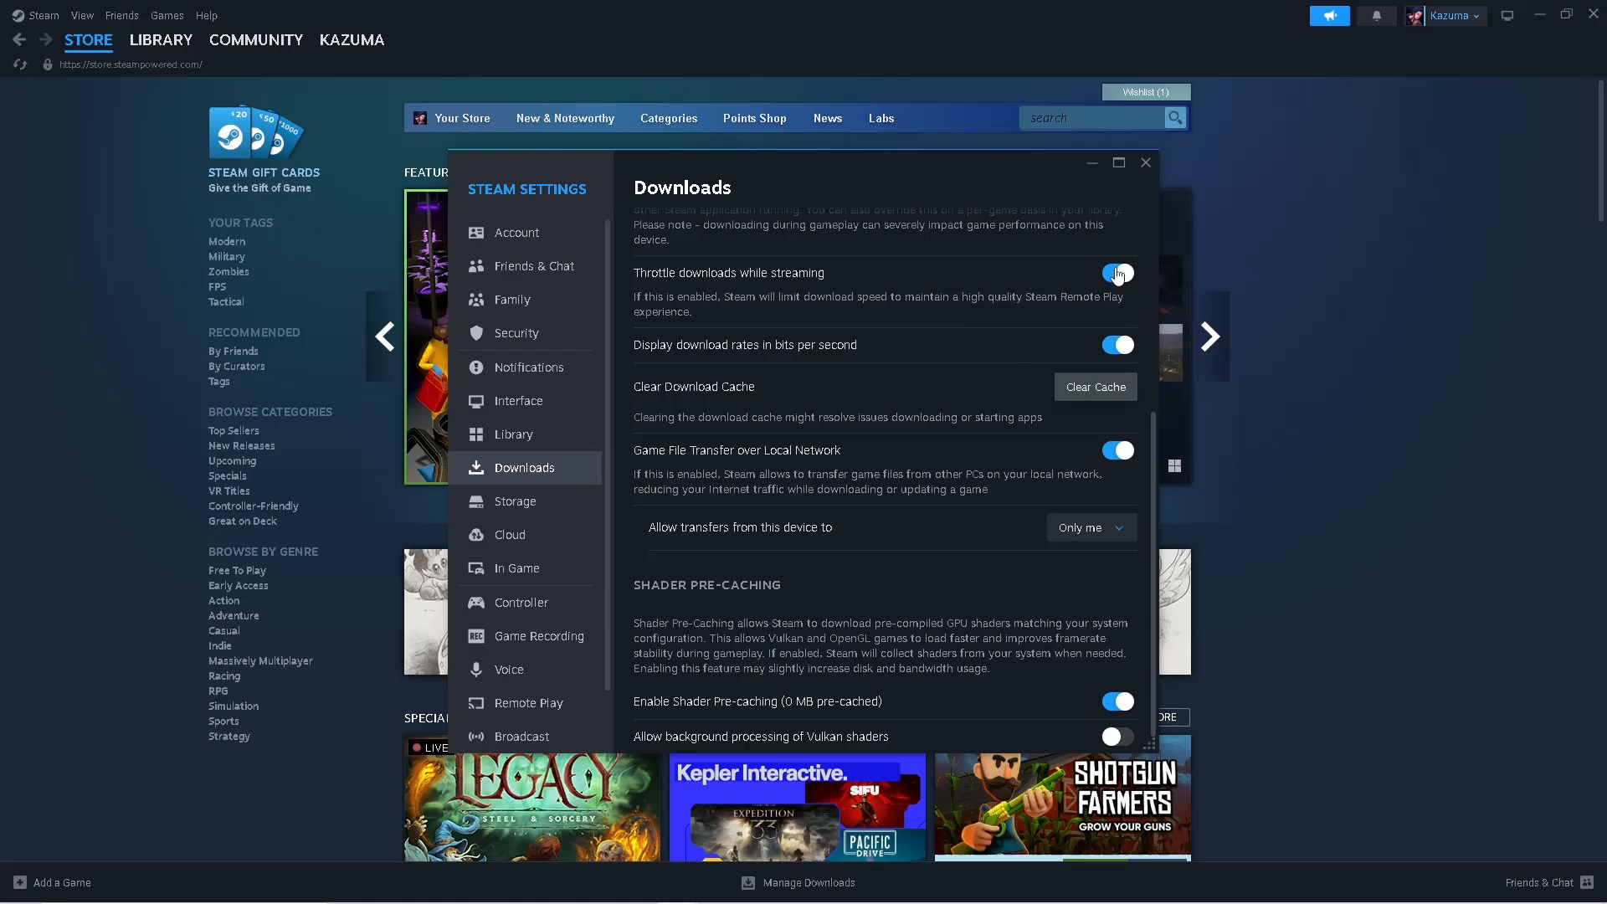
pyautogui.click(161, 39)
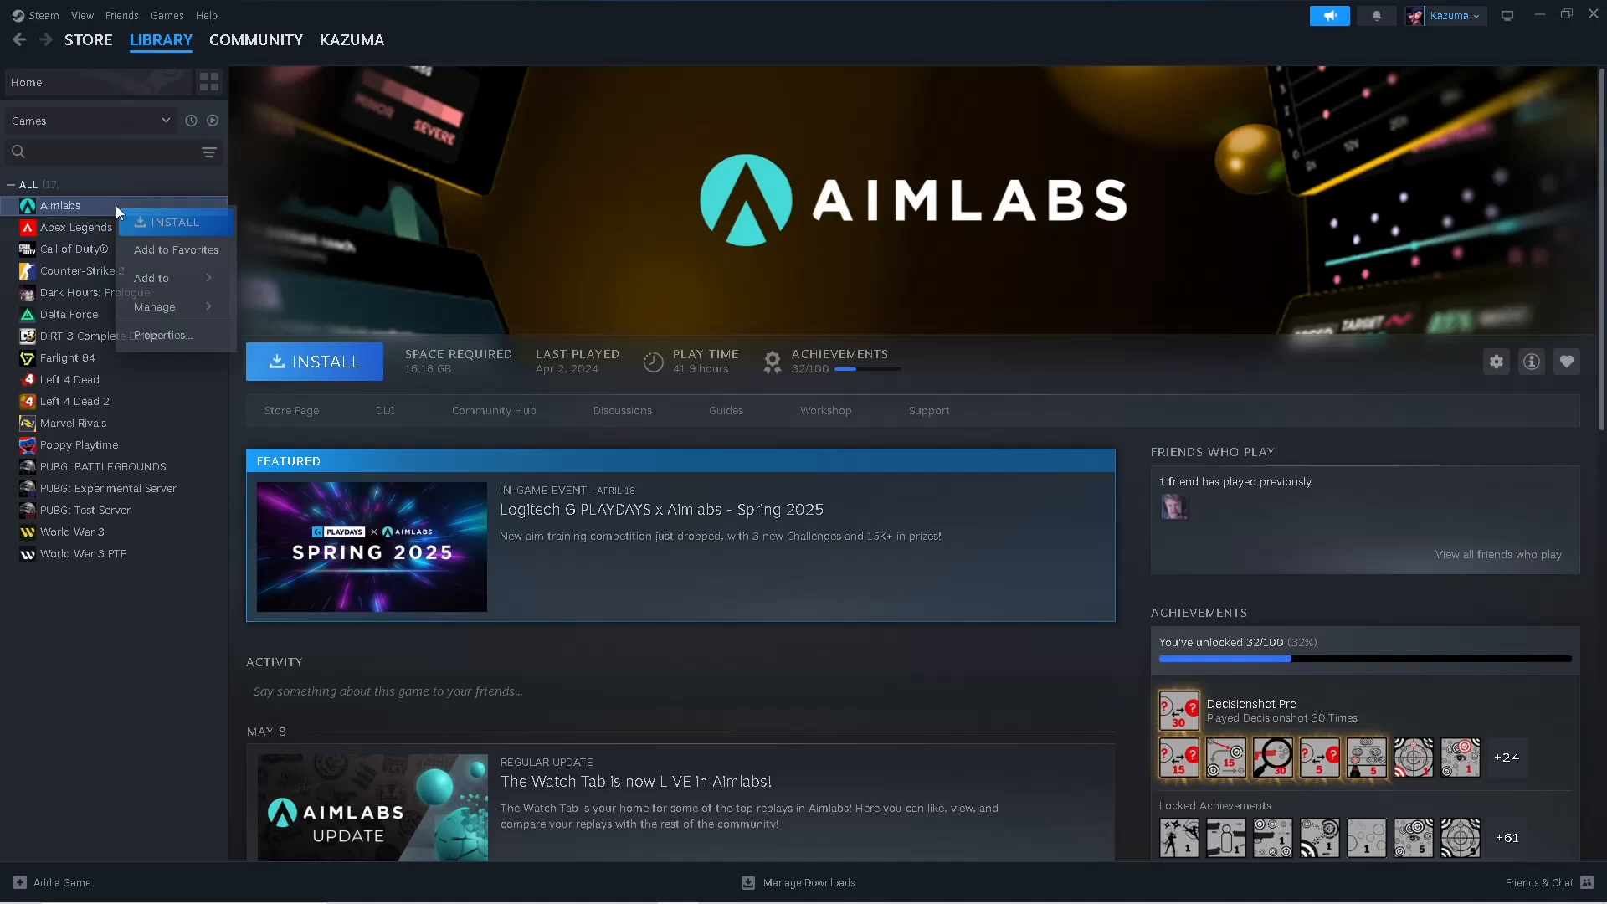
pyautogui.click(162, 335)
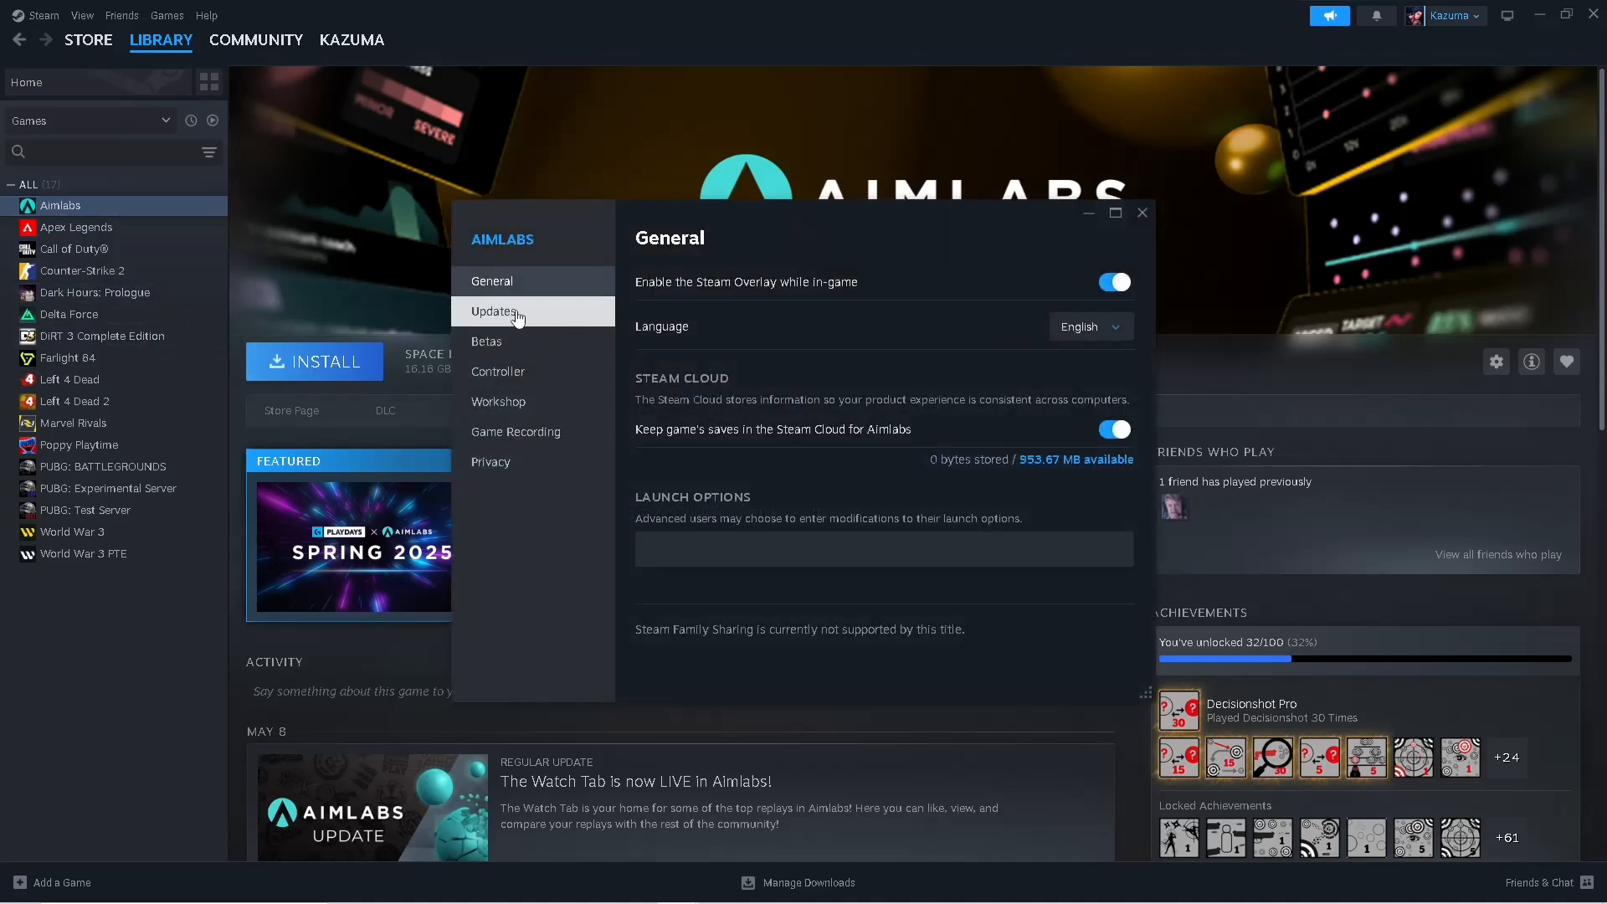
pyautogui.click(492, 312)
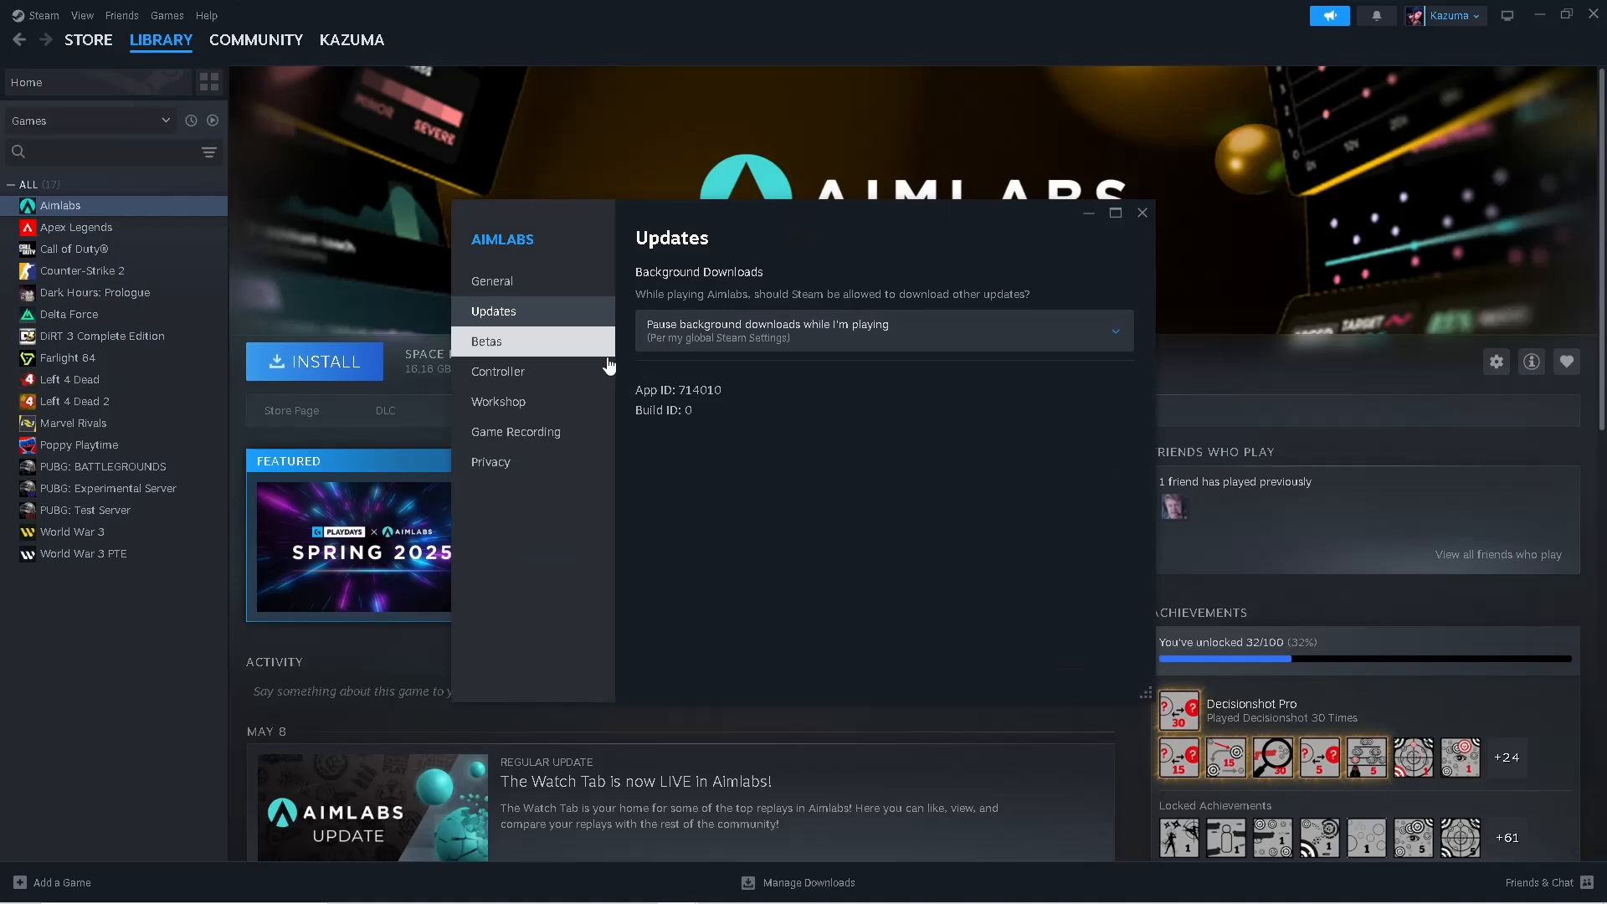
pyautogui.click(493, 281)
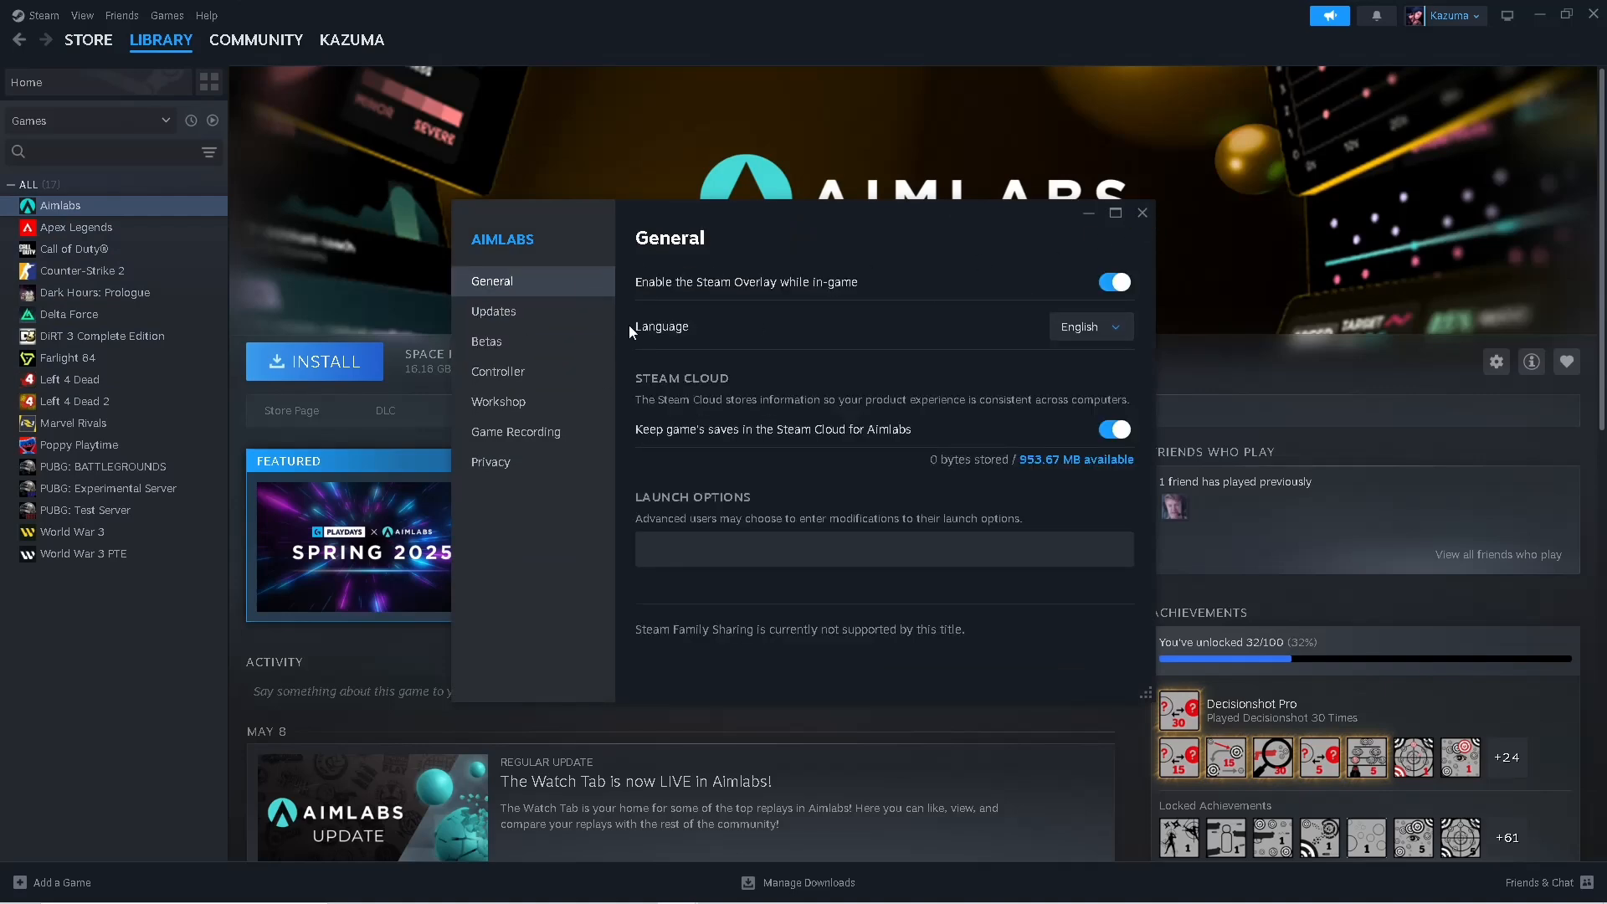
pyautogui.click(1142, 212)
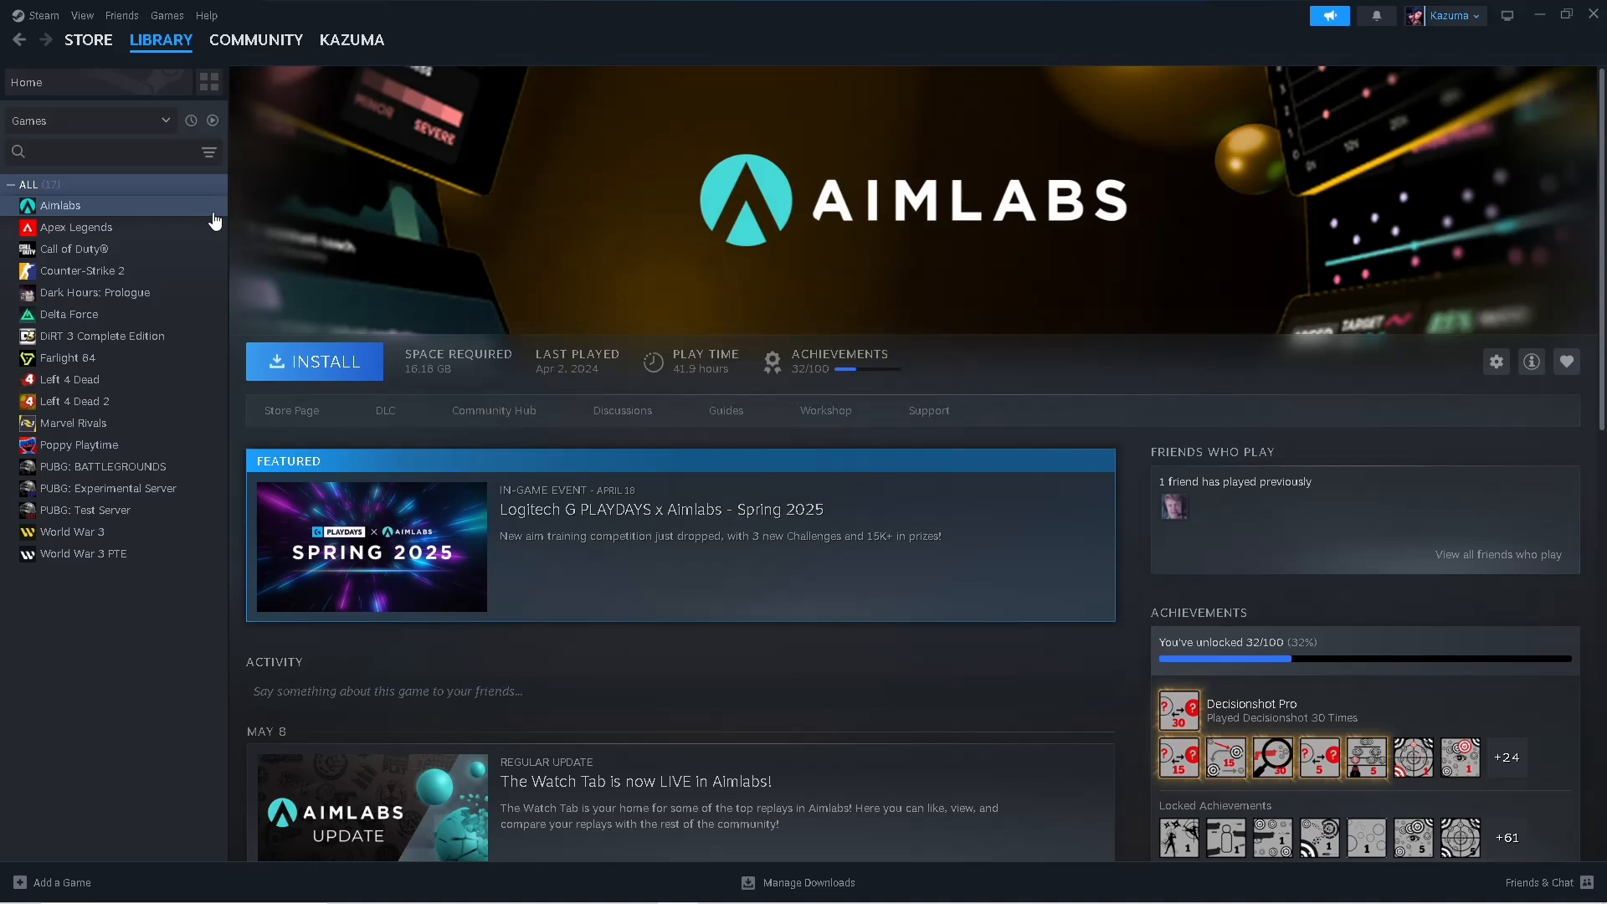
pyautogui.moveTo(807, 365)
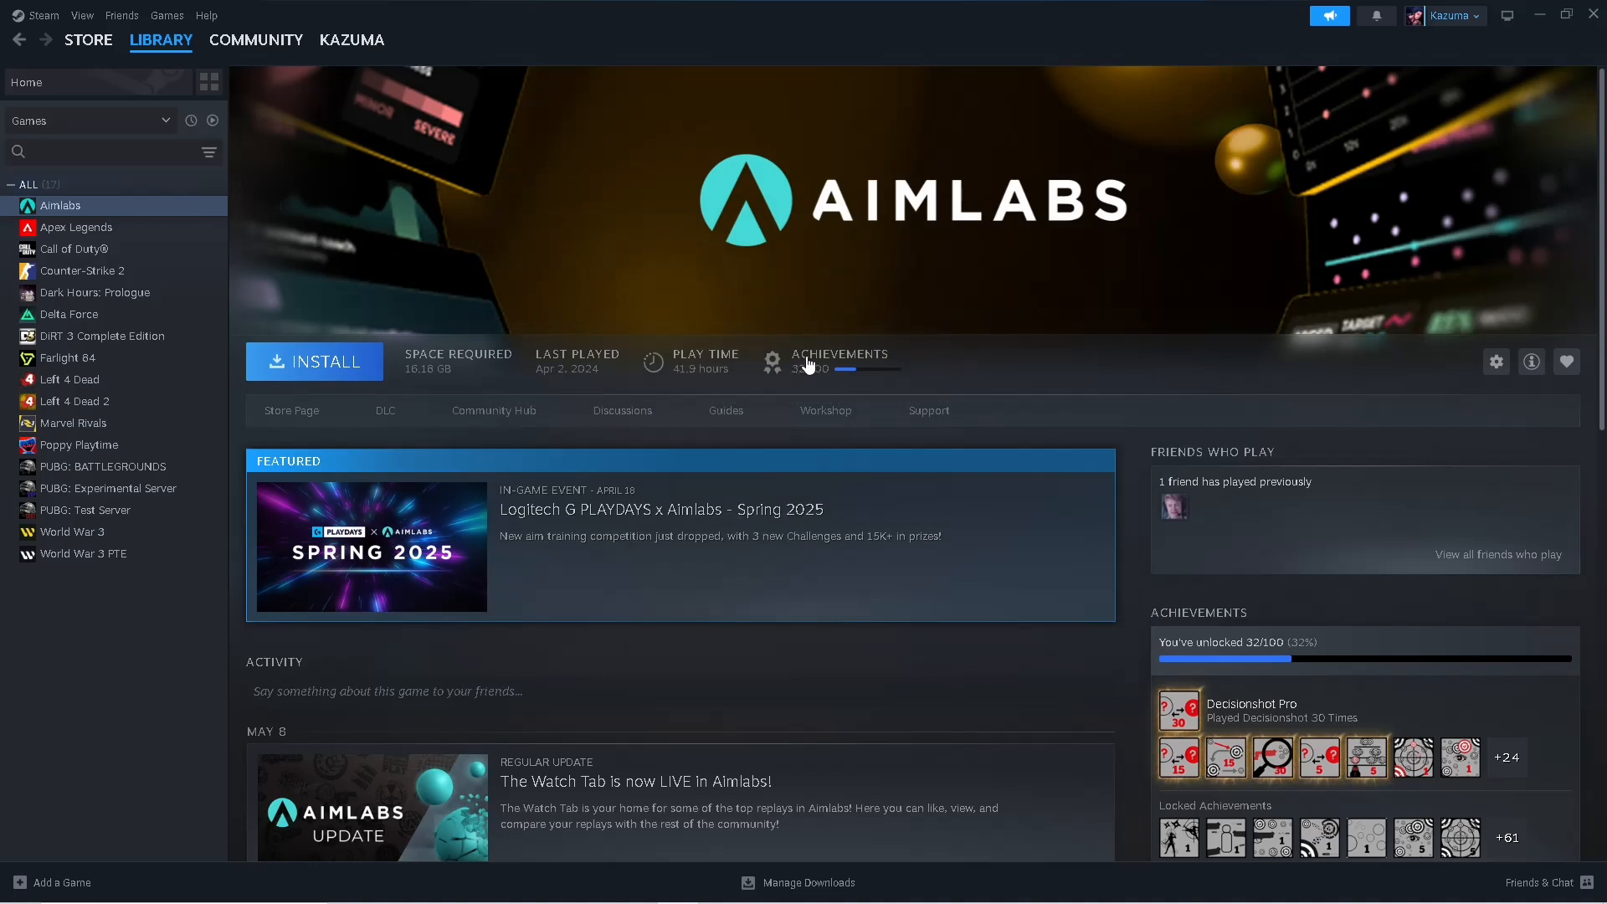
pyautogui.moveTo(934, 307)
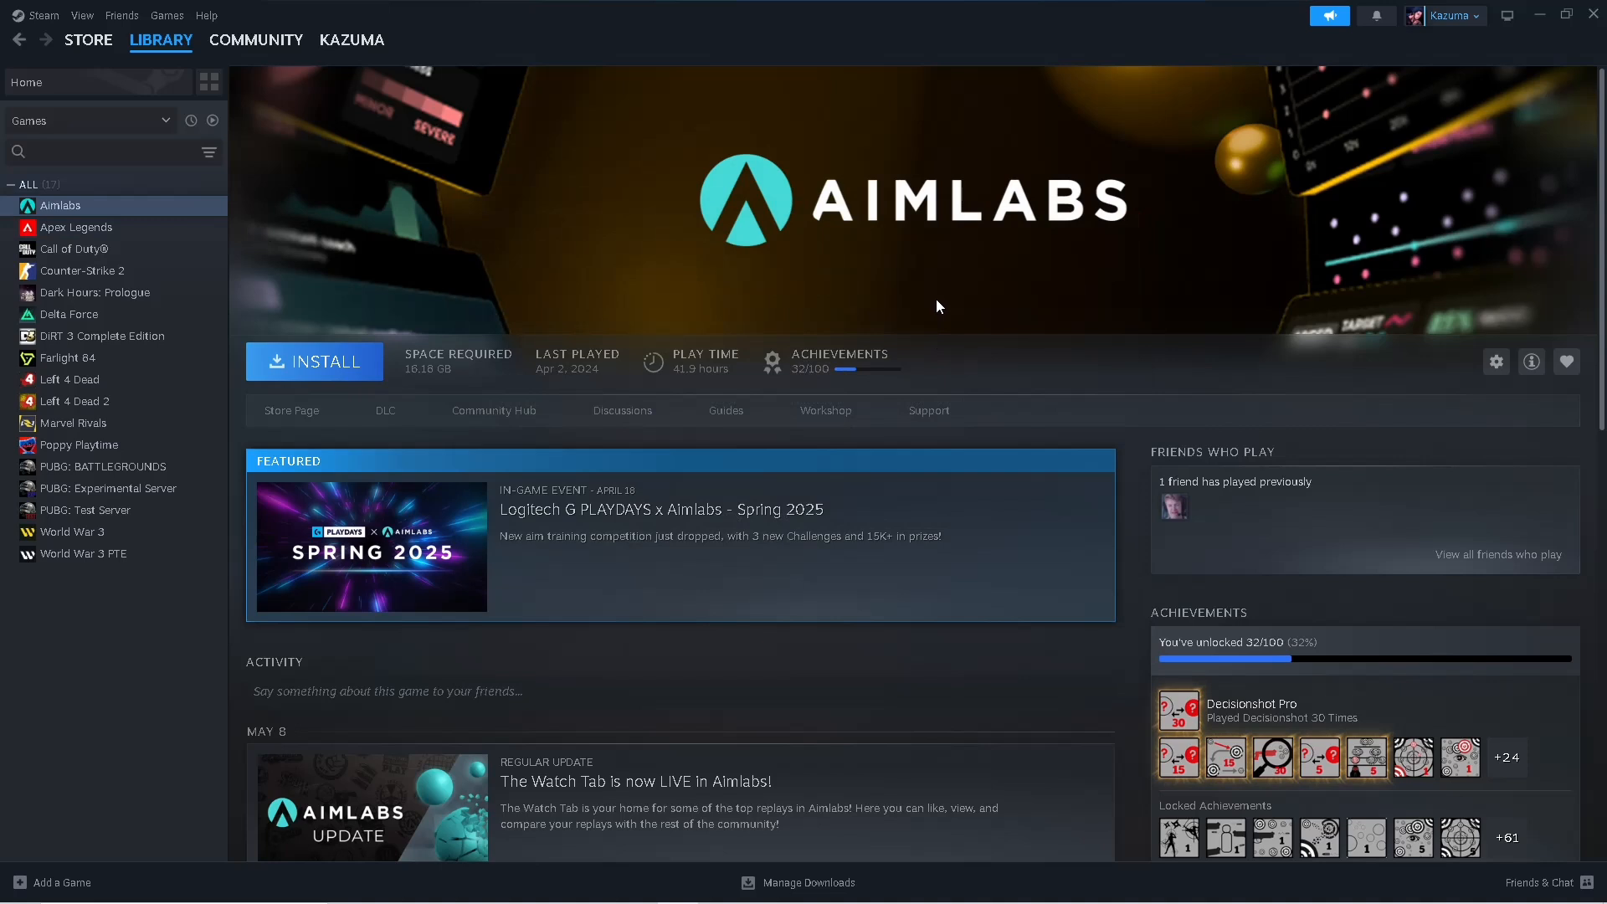
pyautogui.moveTo(1042, 395)
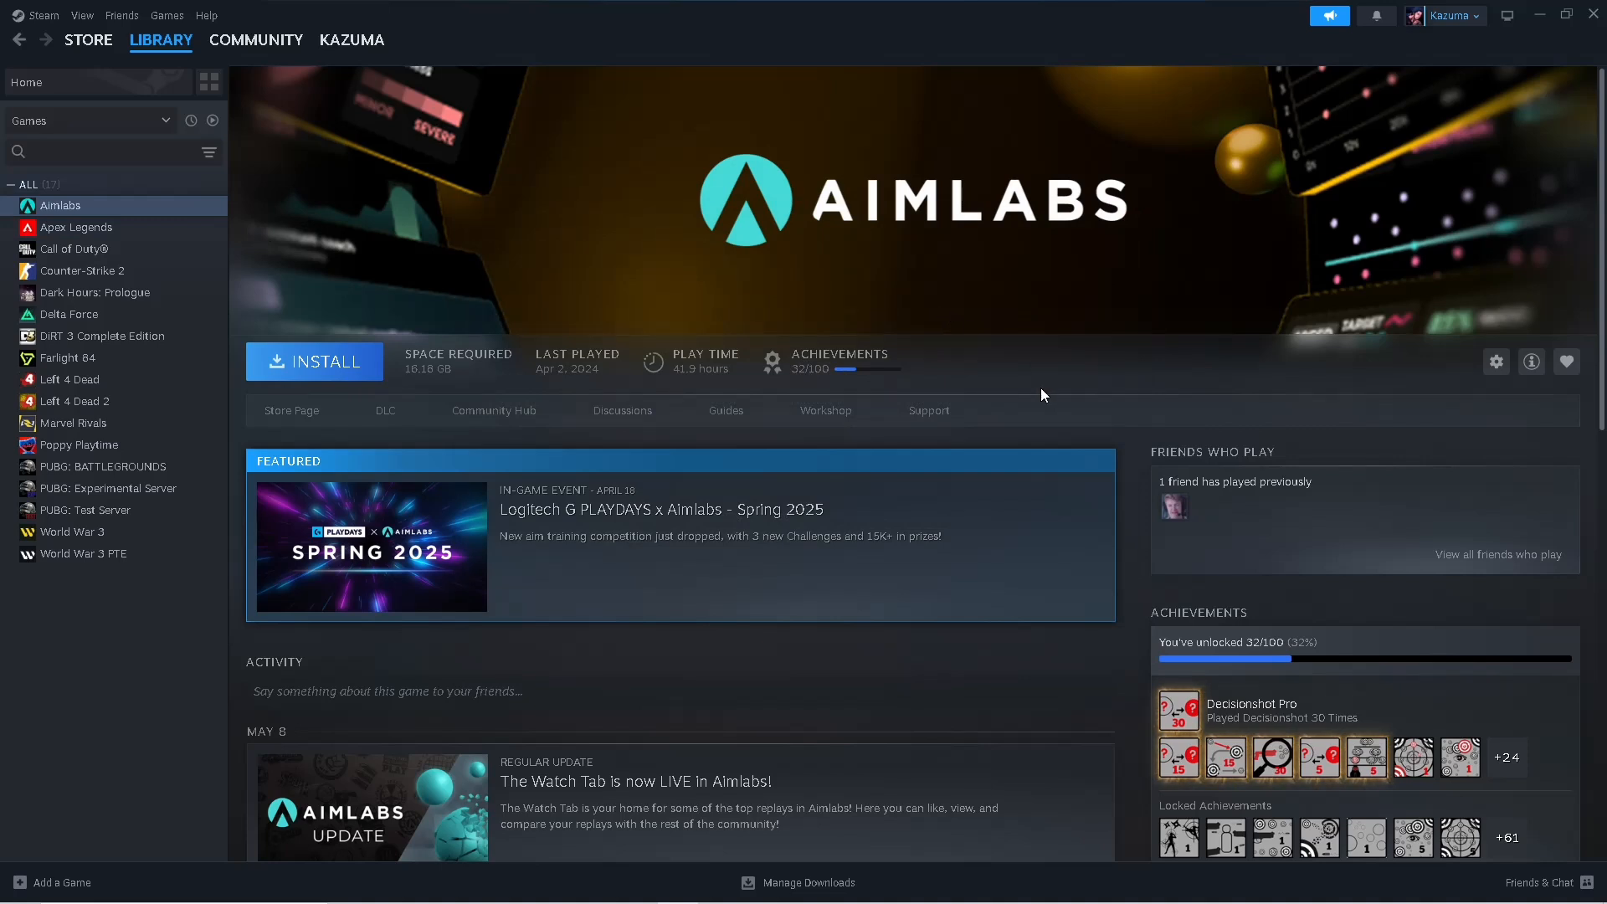
pyautogui.click(87, 38)
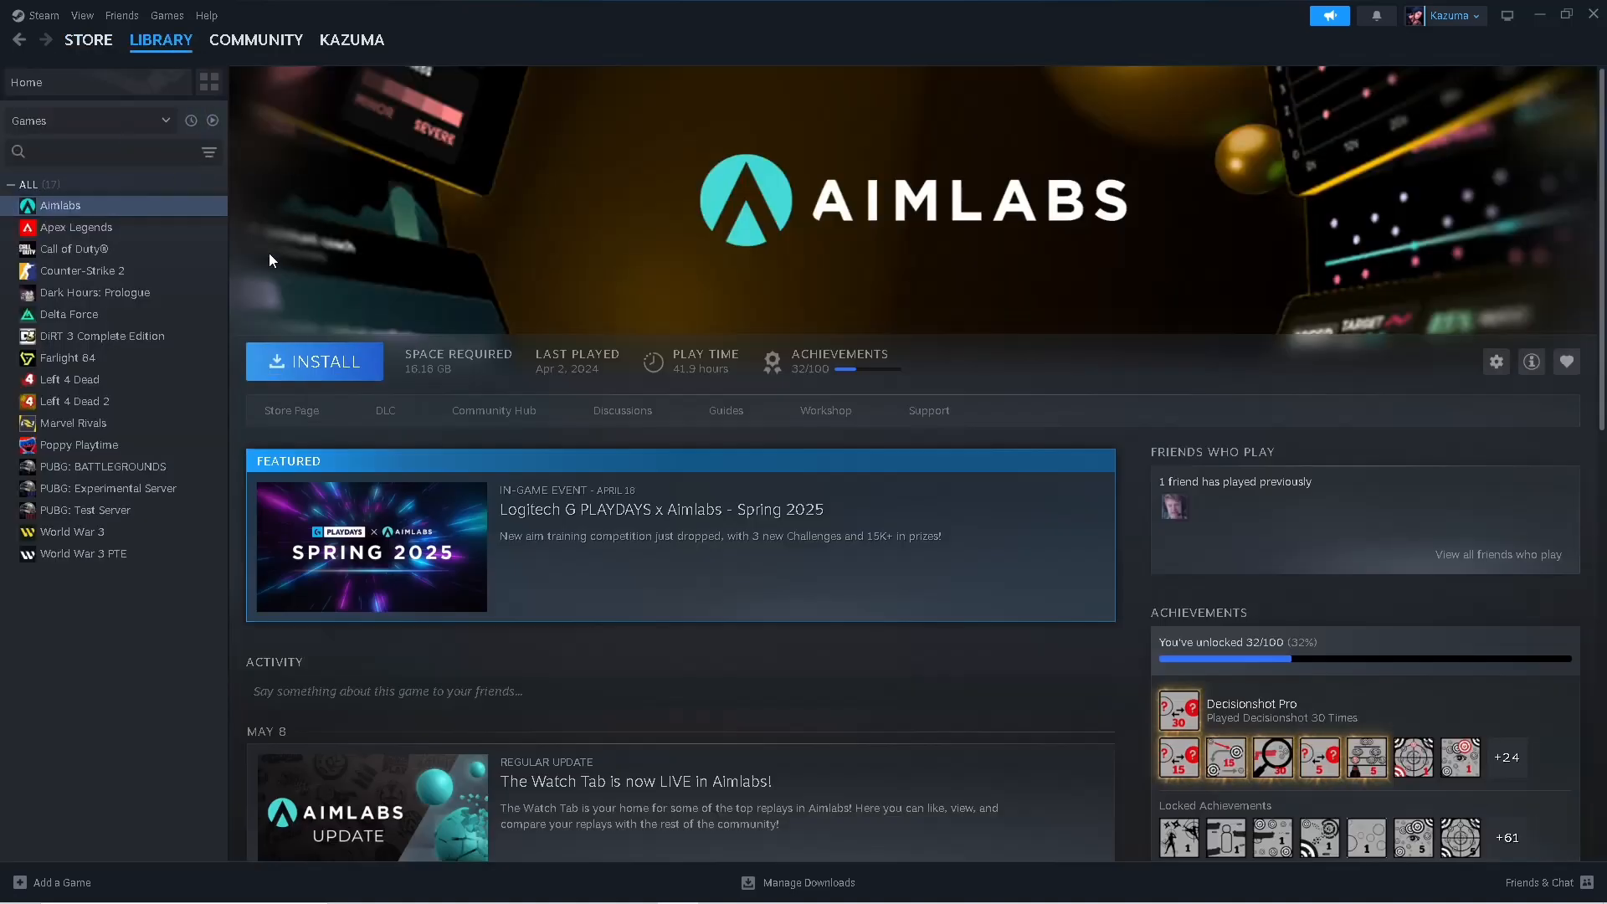
pyautogui.moveTo(226, 72)
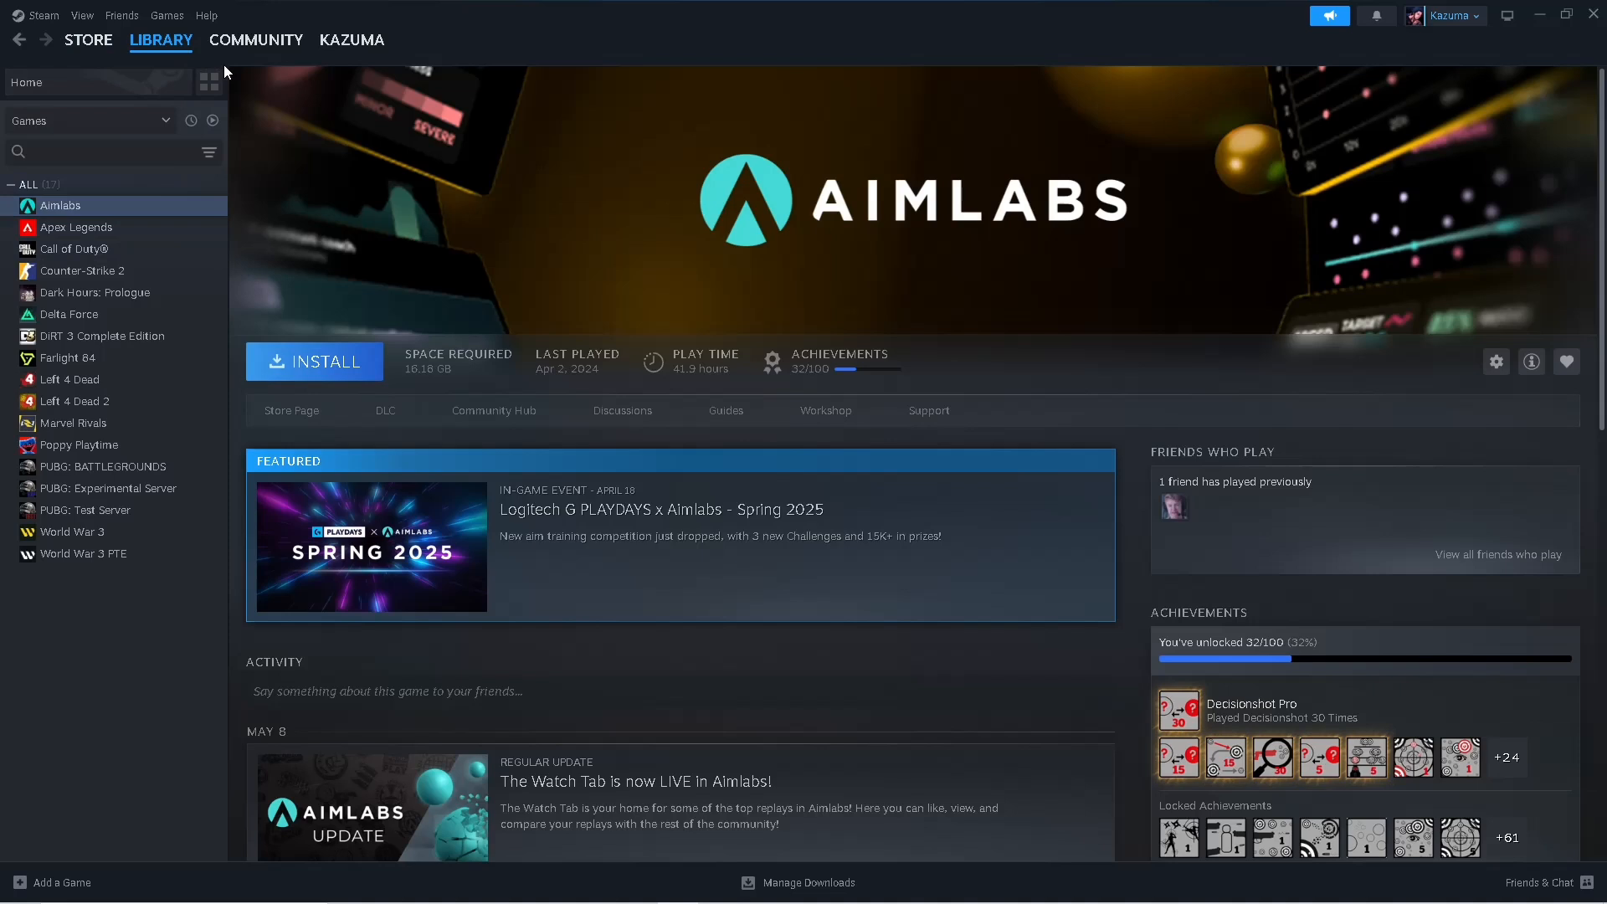